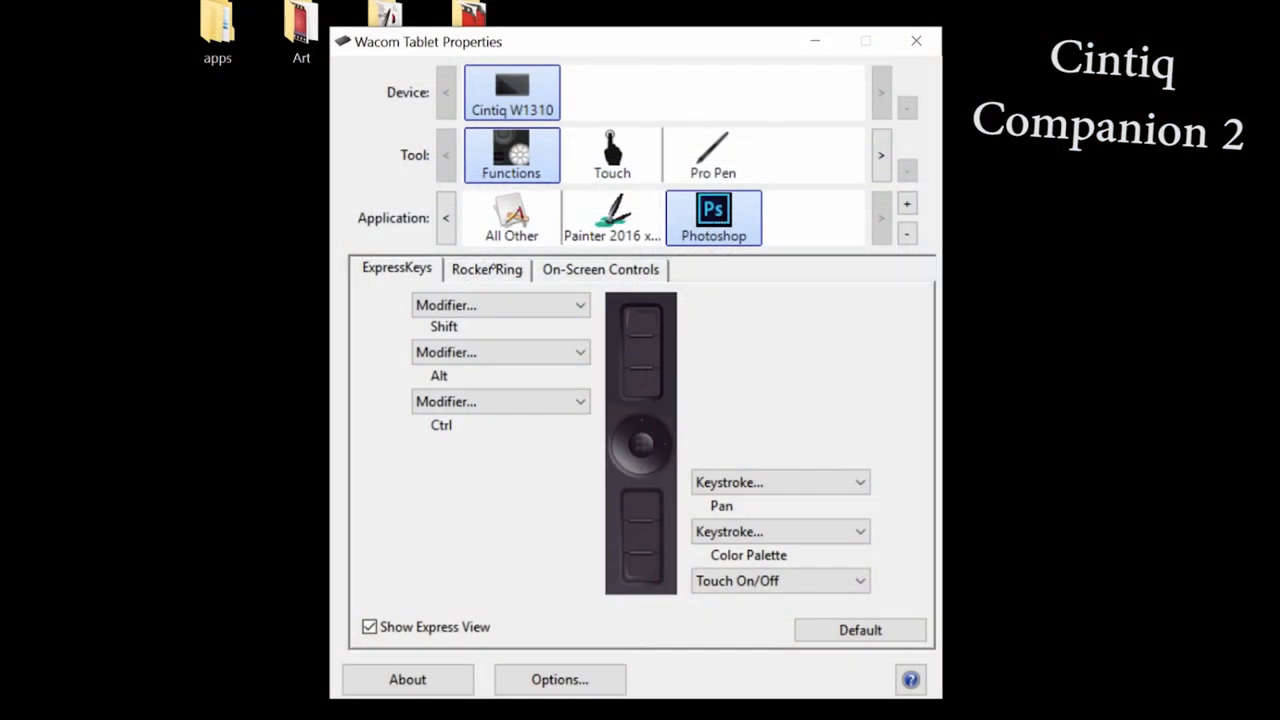
Show the EK Remote's outer ExpressKey assignments for All Other applications with the Radial Menu.
{"action": "left_click", "coordinate": [486, 269]}
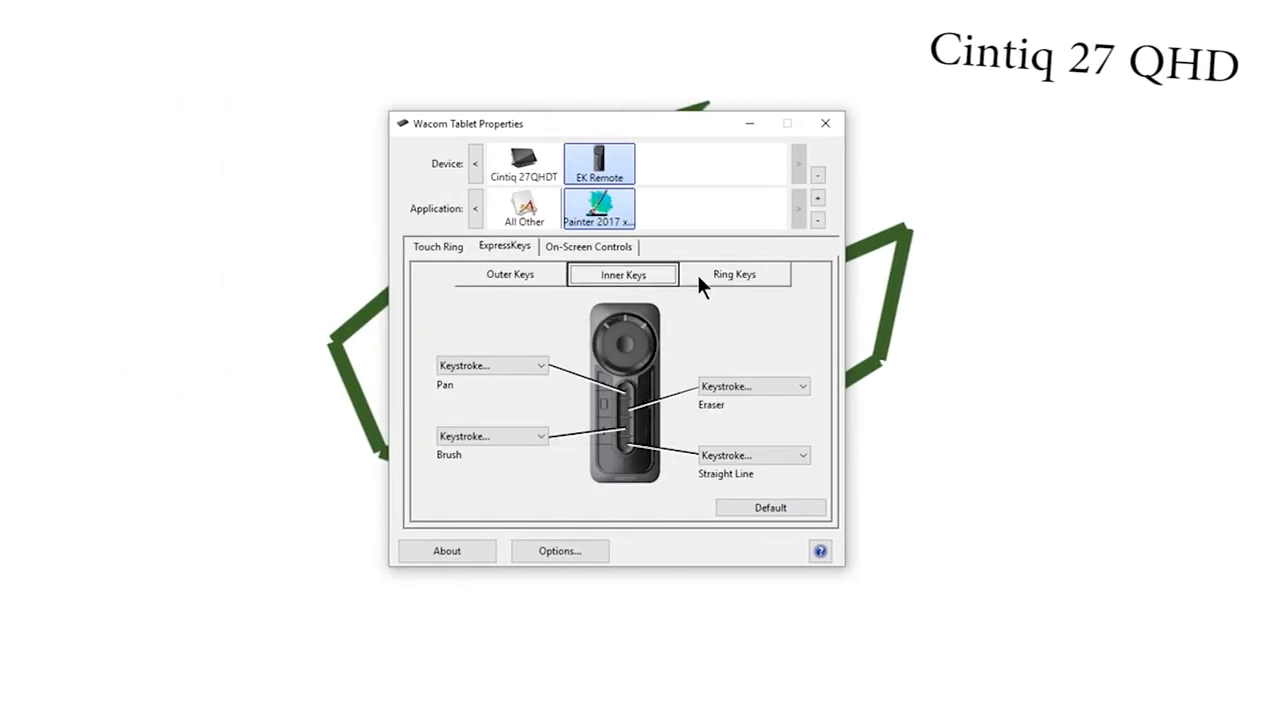
{"action": "mouse_move", "coordinate": [838, 303]}
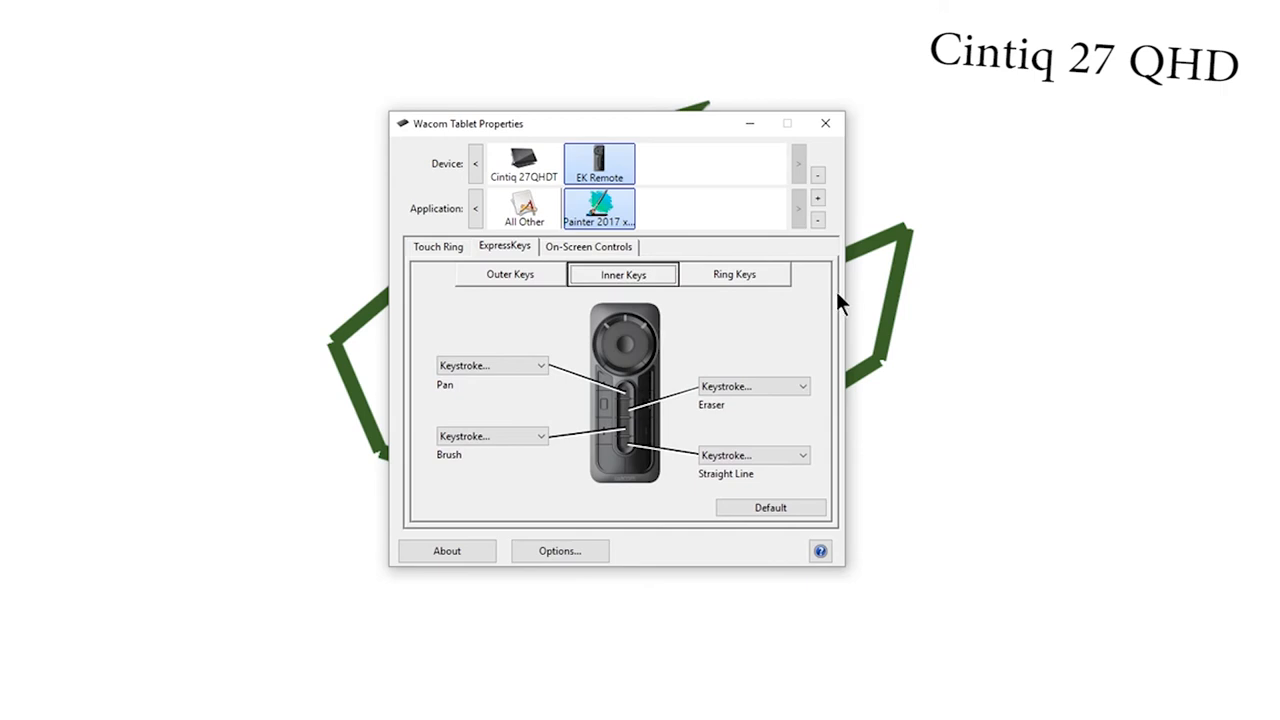
{"action": "left_click", "coordinate": [509, 274]}
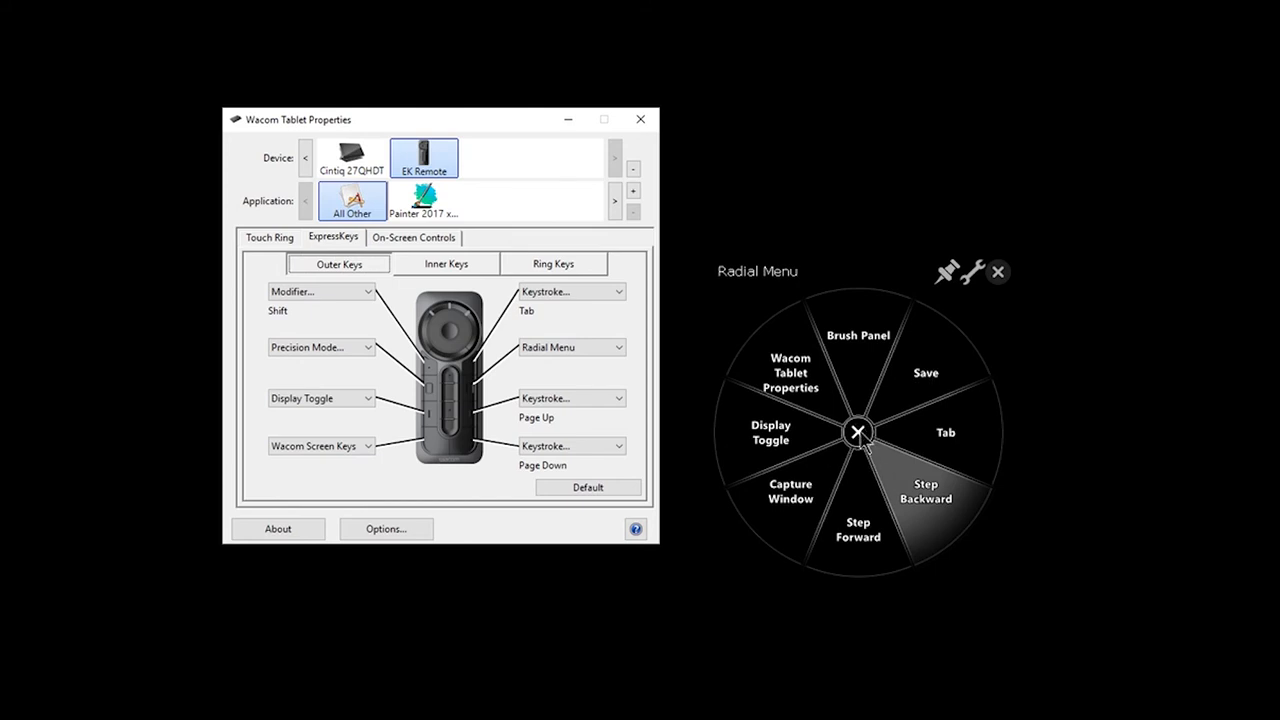
Reassign the first Wacom Screen Keys button from Wacom Desktop Center to Touch On/Off.
{"action": "left_click", "coordinate": [414, 237]}
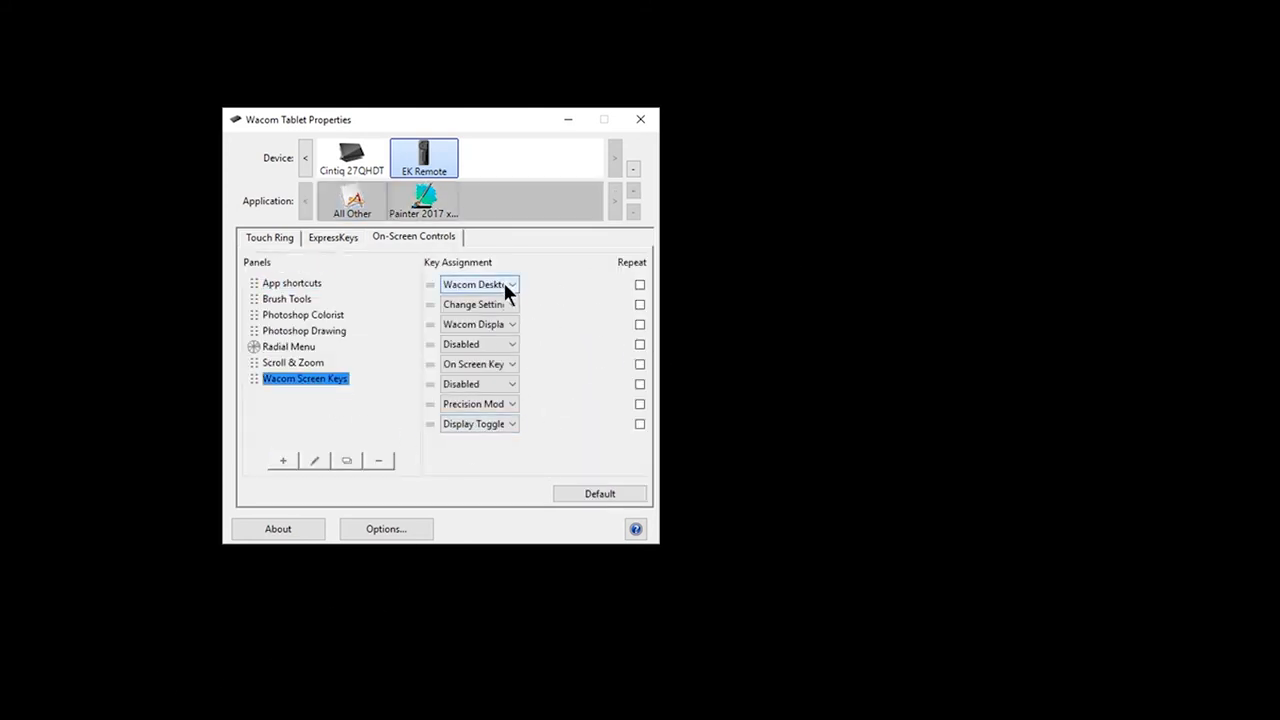
{"action": "left_click", "coordinate": [506, 284]}
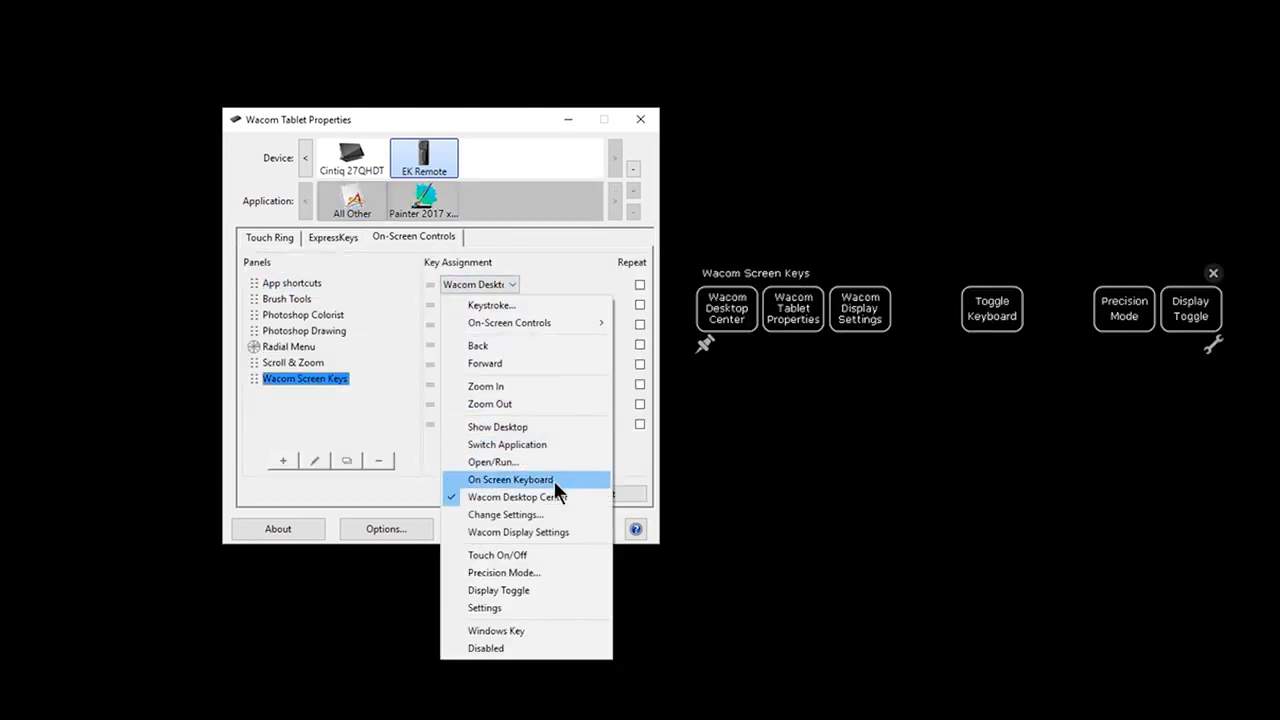
{"action": "left_click", "coordinate": [497, 554]}
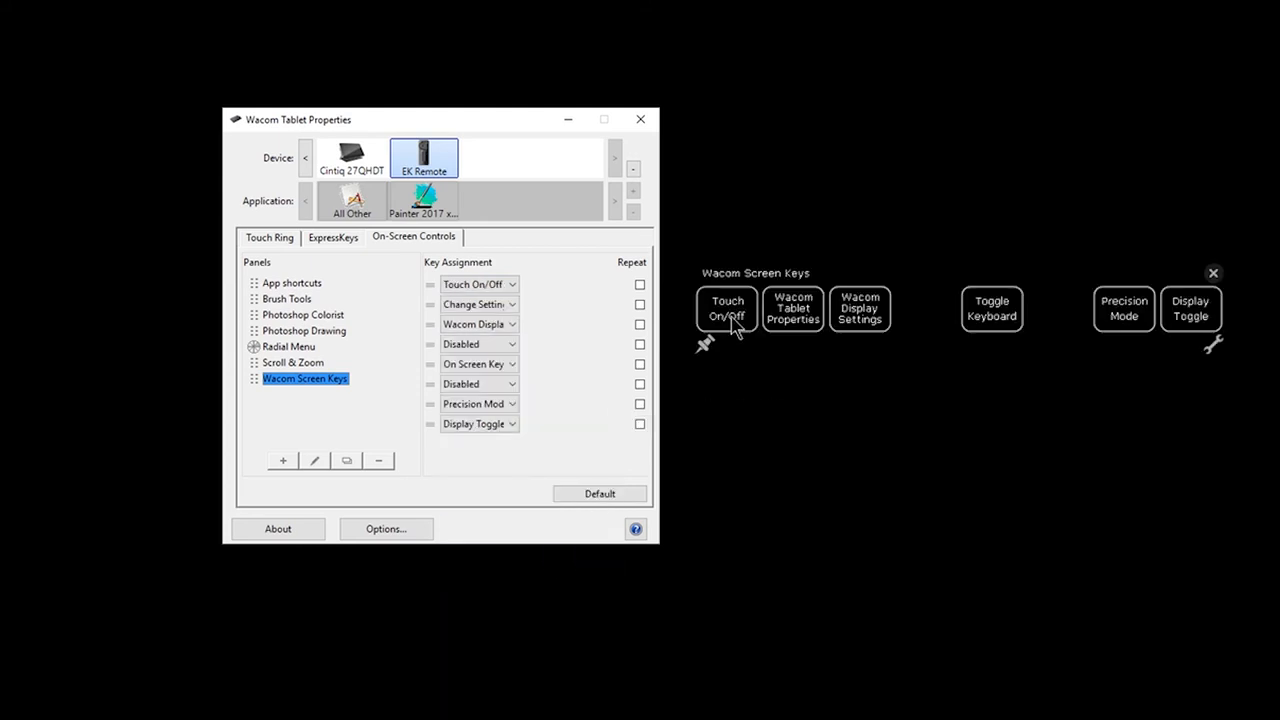